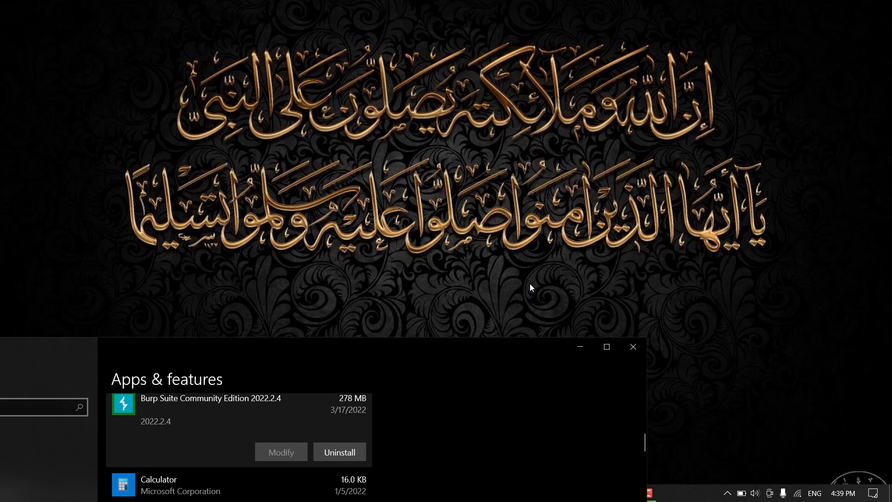
# Reach the Accounts section of Settings from the Start menu, showing Your info
pyautogui.click(9, 487)
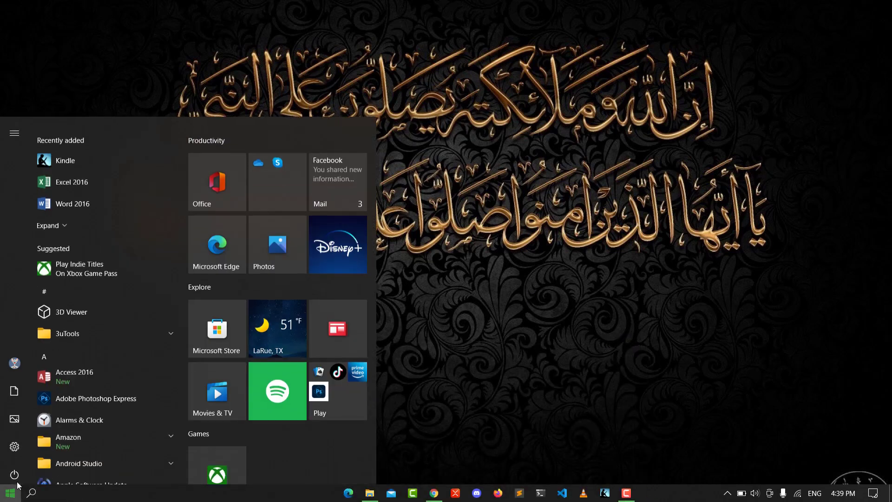
pyautogui.click(13, 447)
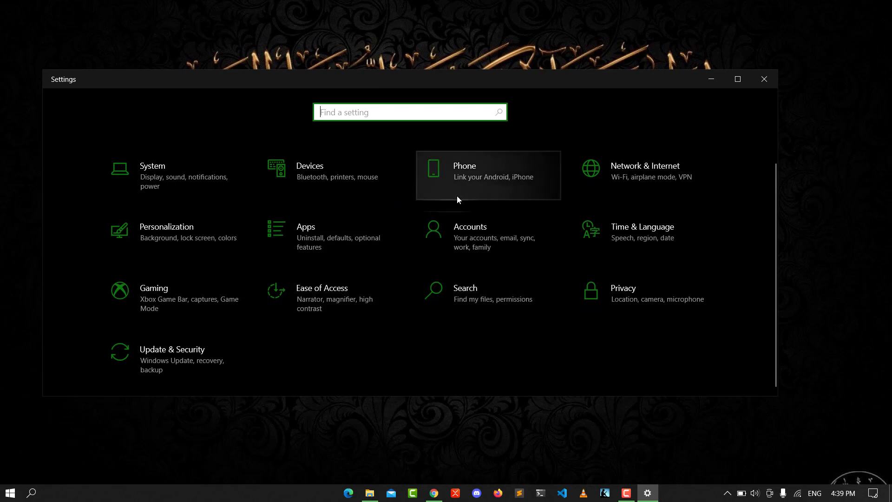
pyautogui.click(471, 230)
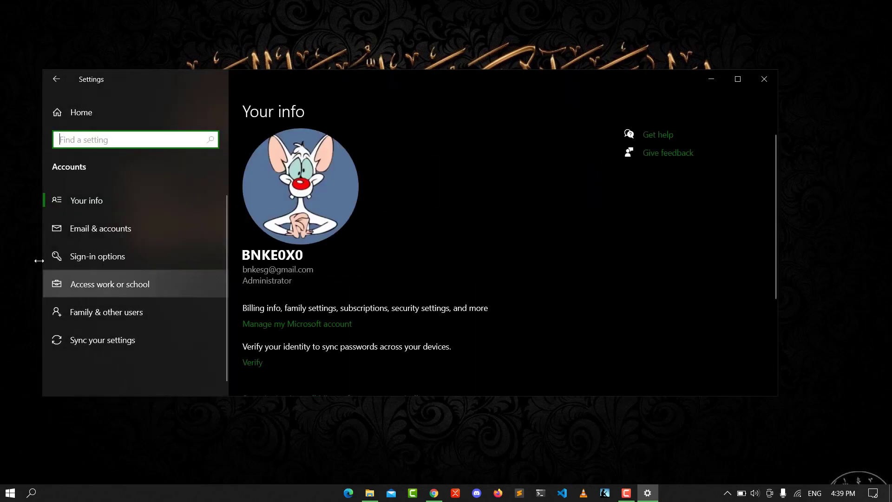
pyautogui.scroll(-3)
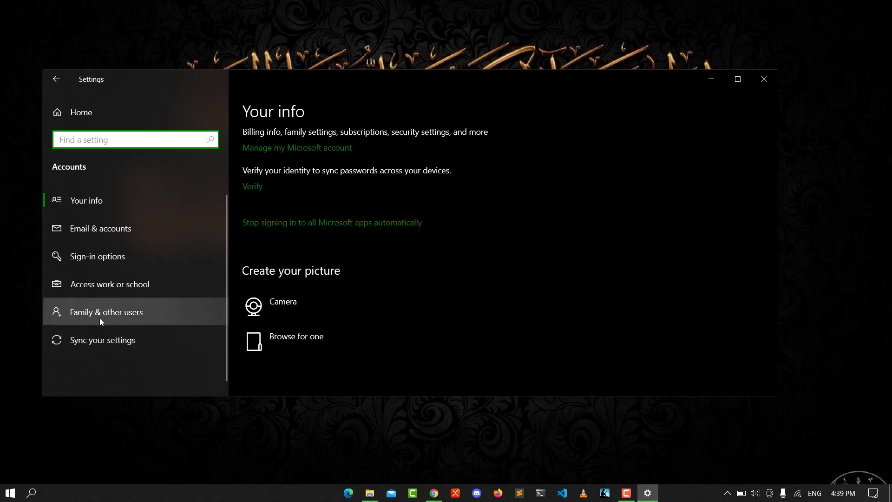
# Start adding someone else to this PC from Family & other users
pyautogui.click(106, 312)
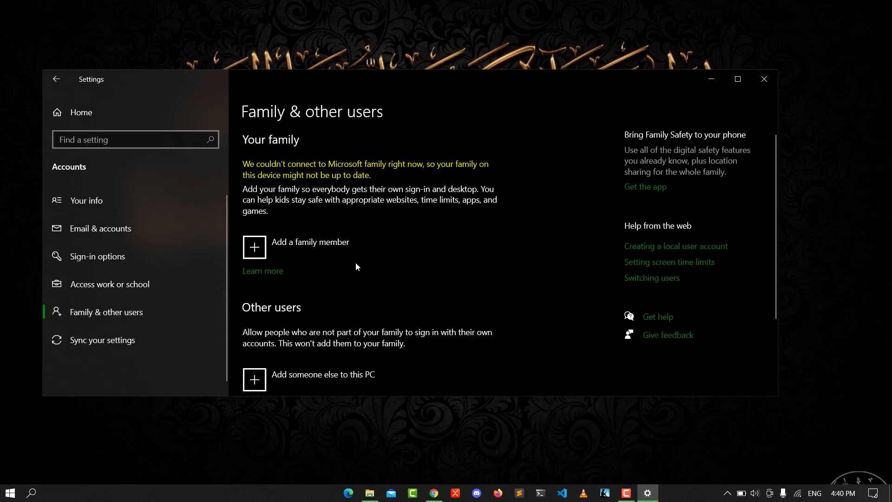
pyautogui.scroll(-3)
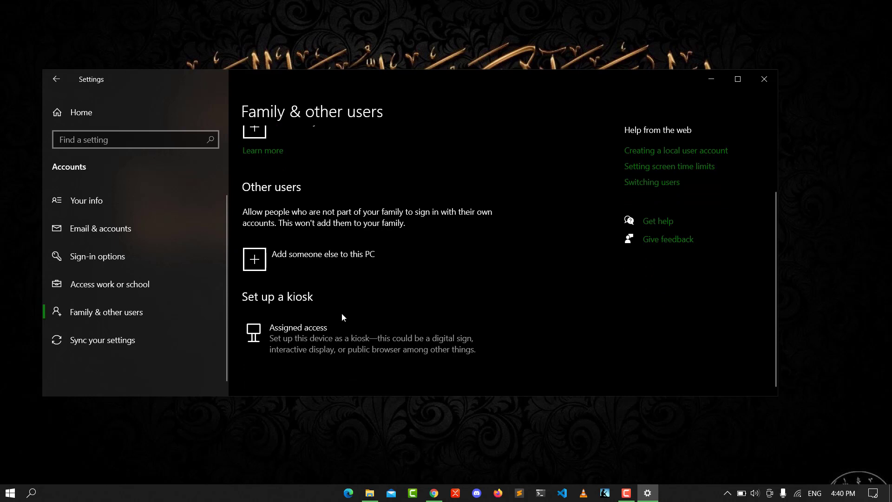
pyautogui.moveTo(256, 277)
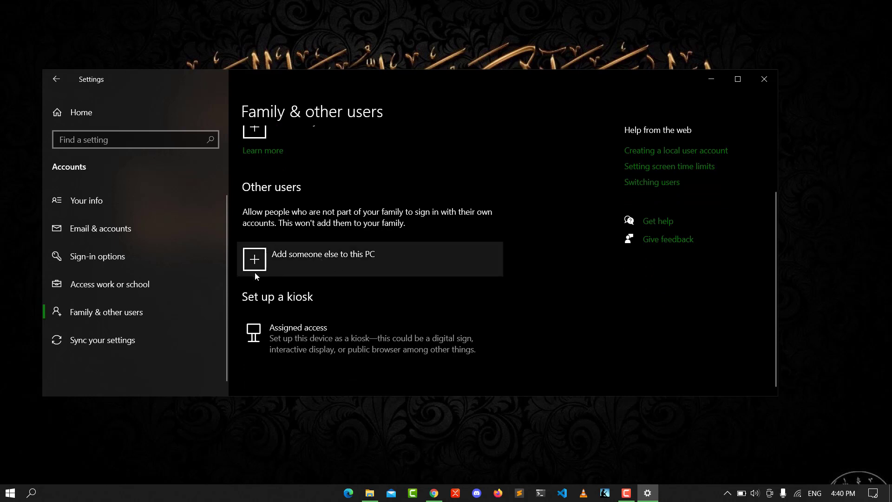
pyautogui.click(253, 259)
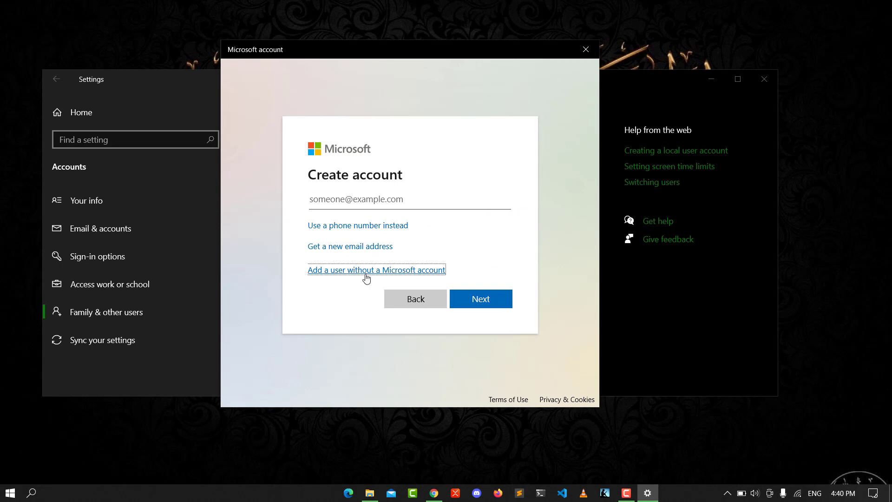
# Try the no-Microsoft-account option, back out, and close the dialog and Settings without adding a user
pyautogui.click(376, 269)
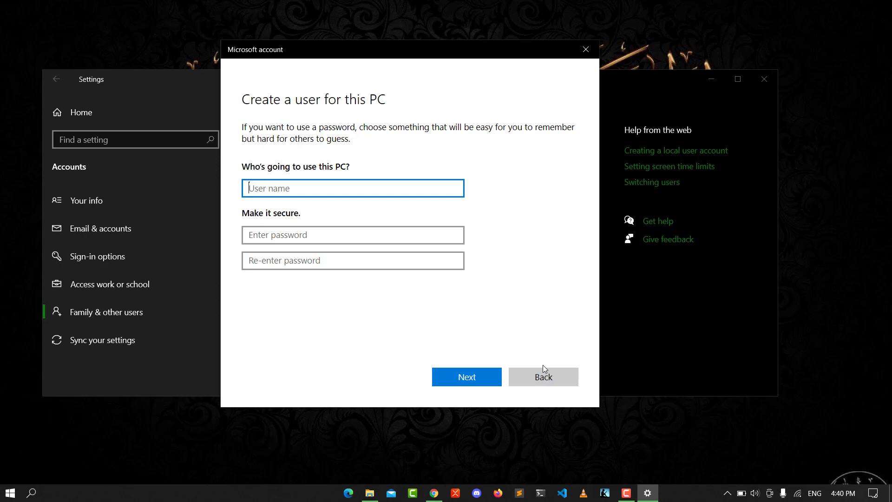
pyautogui.click(542, 376)
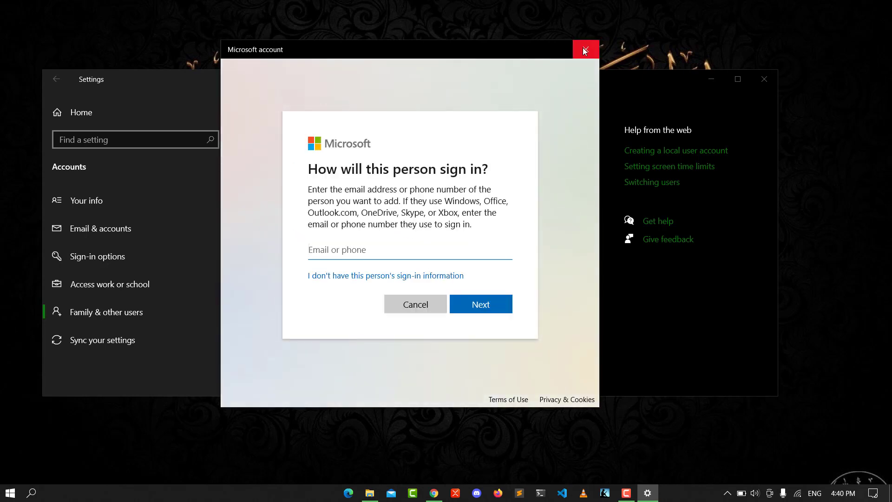
pyautogui.click(585, 50)
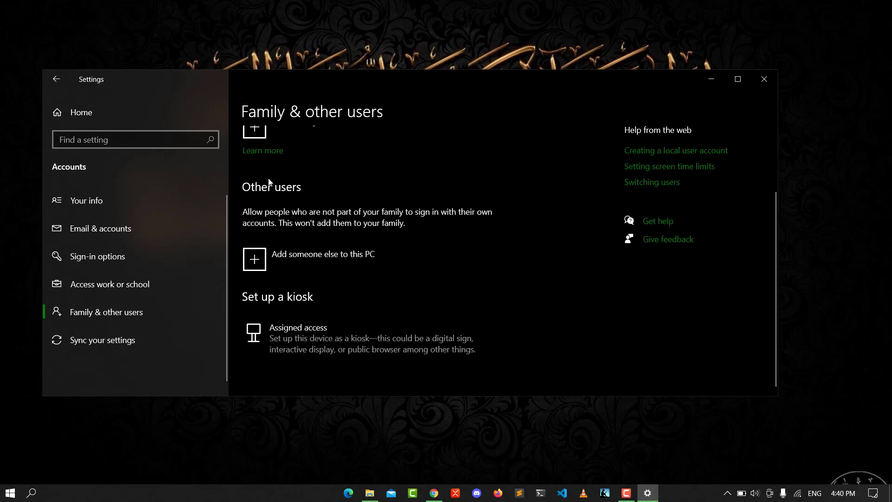
pyautogui.moveTo(762, 88)
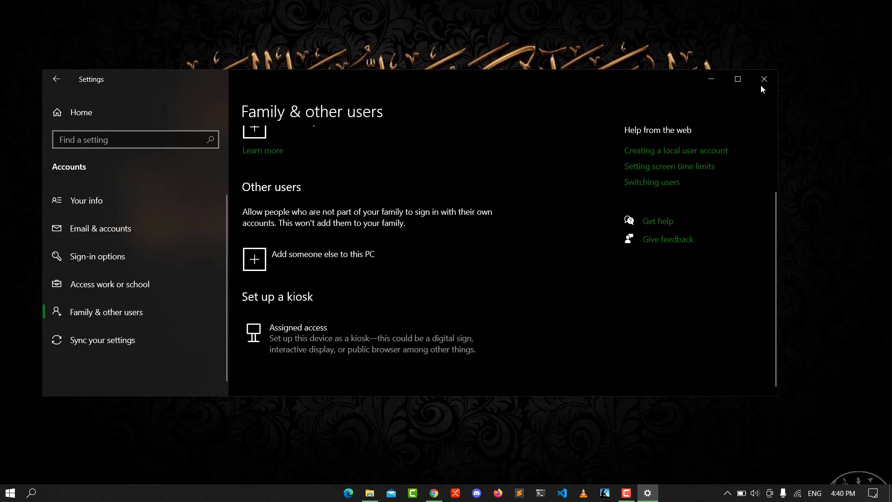
pyautogui.click(764, 78)
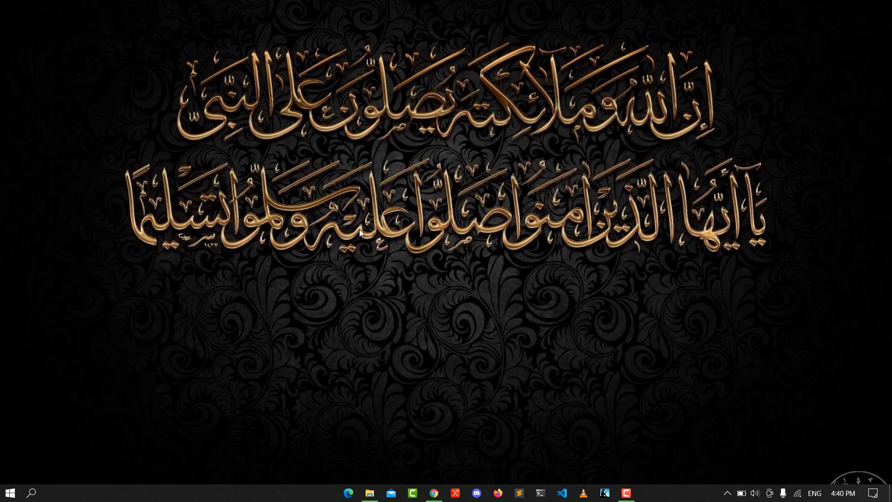
# Search for 'cm' and launch Command Prompt as administrator
pyautogui.click(31, 492)
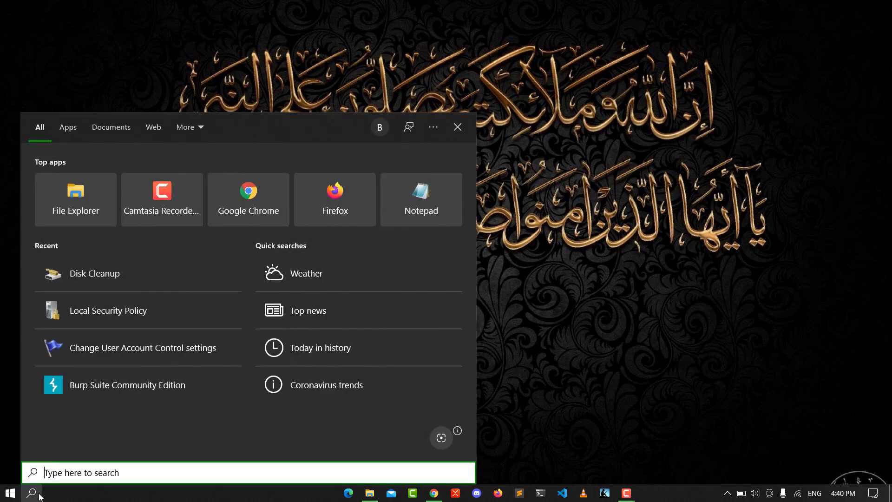
pyautogui.write('cm')
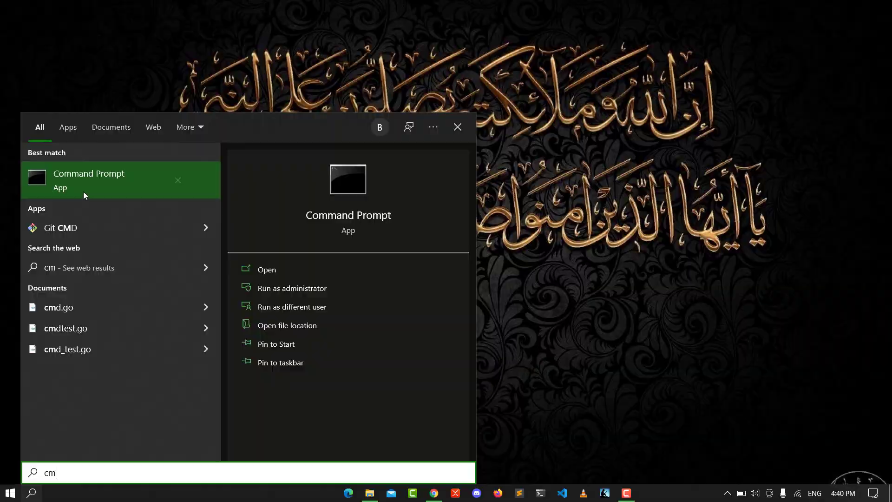
pyautogui.click(292, 289)
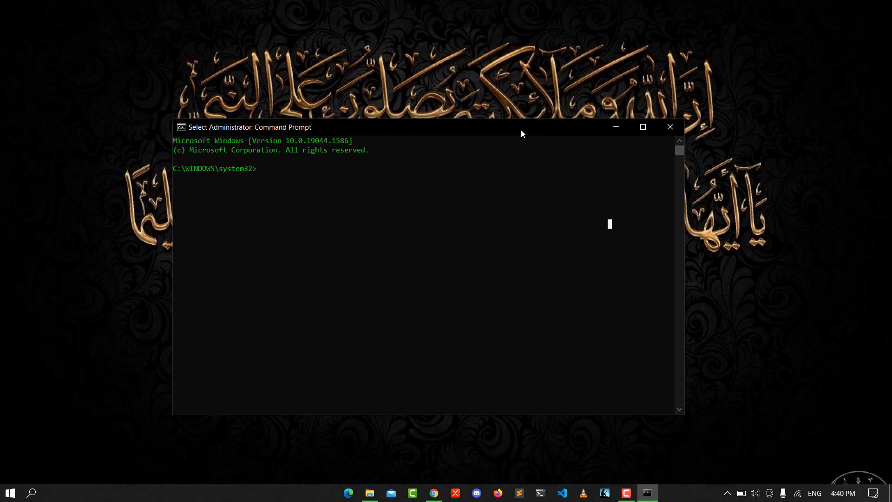
# Enter the system file checker command, reading 'sfc /scann' so far
pyautogui.write('sfc')
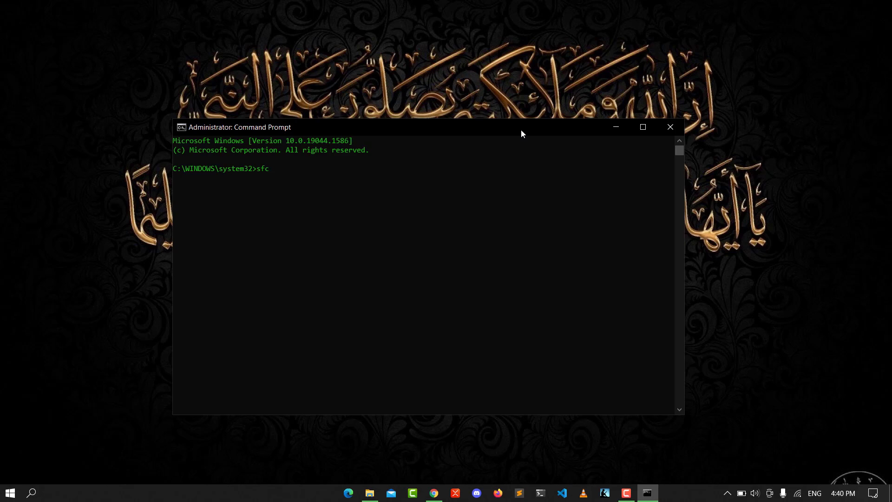
pyautogui.write('/')
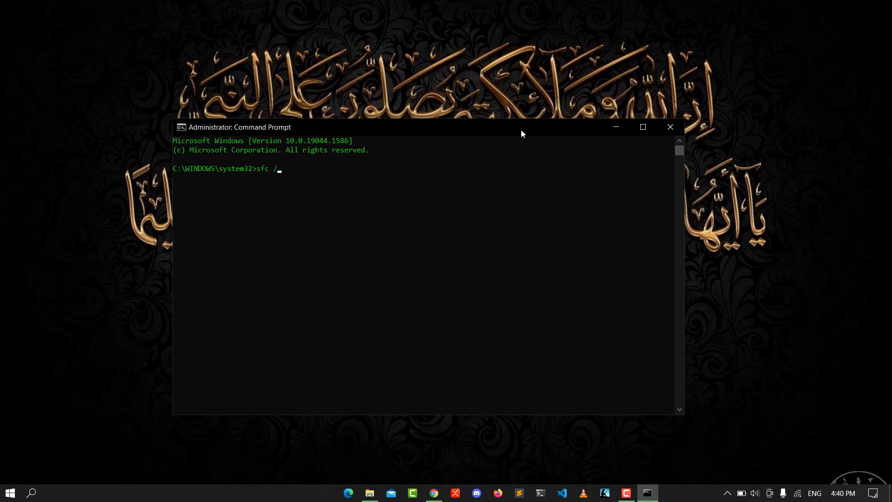
pyautogui.write('sc')
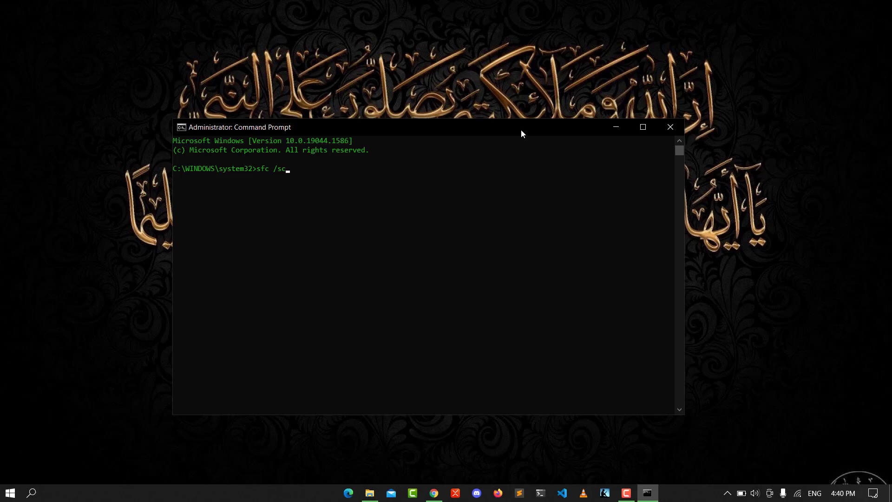
pyautogui.write('an')
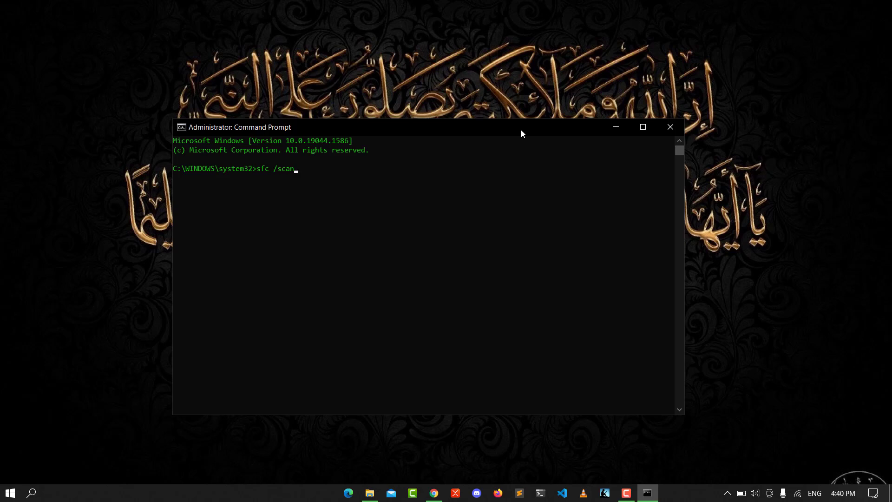
pyautogui.write('n')
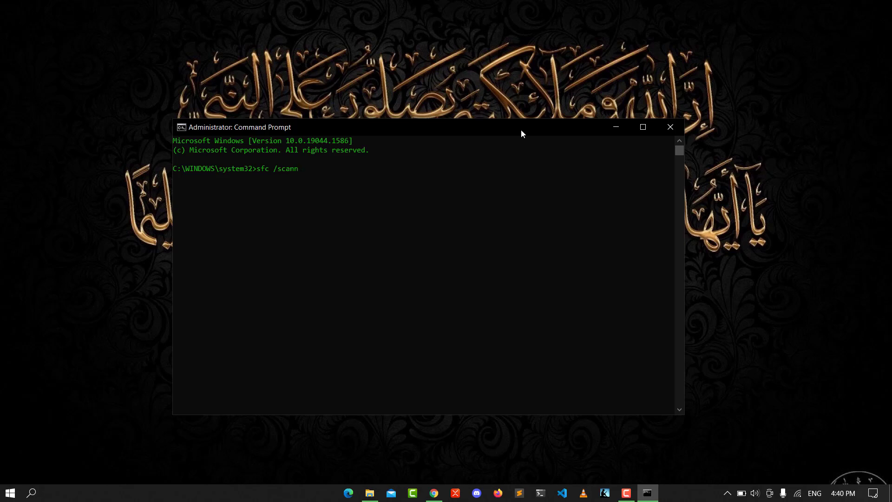